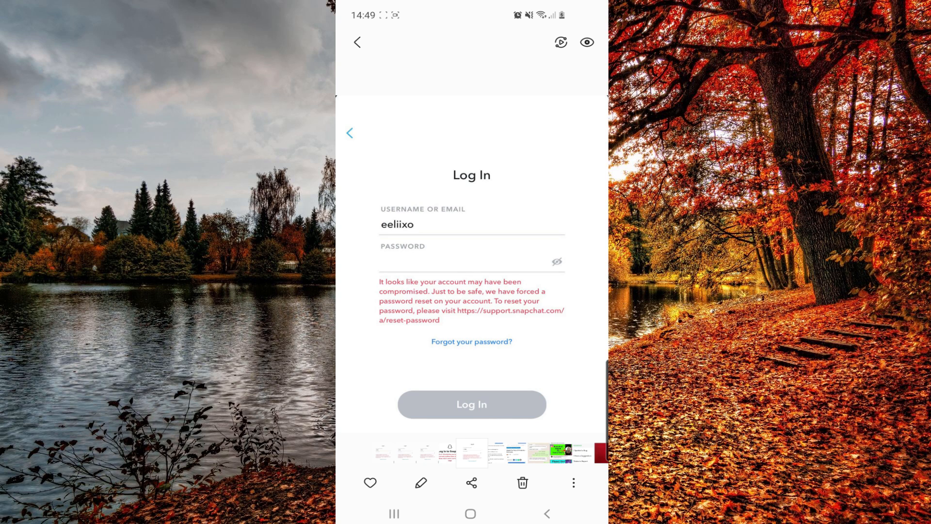
Step: Leave the screenshot viewer for Snapchat Support's three-part login-help tweet thread
{"action": "left_click", "coordinate": [470, 513]}
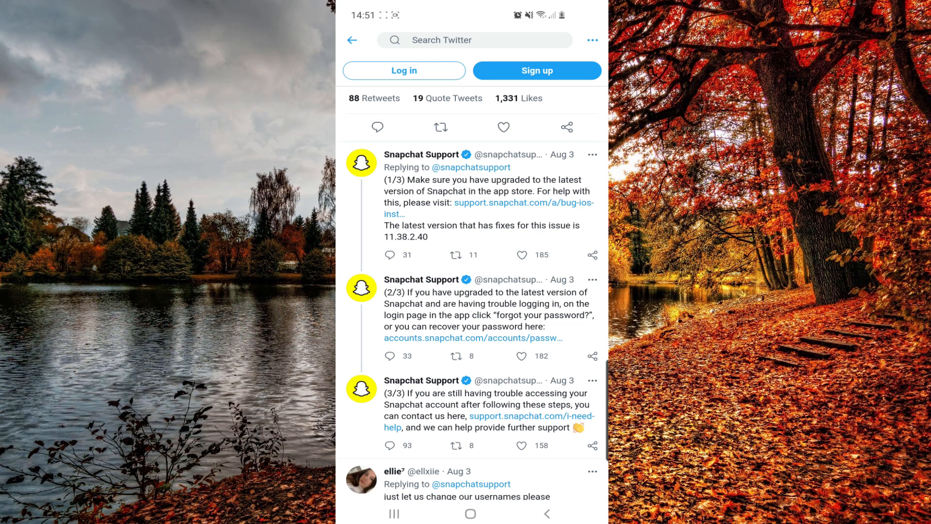
Step: Follow the accounts.snapchat.com password recovery link in tweet 2/3
{"action": "left_click", "coordinate": [473, 338]}
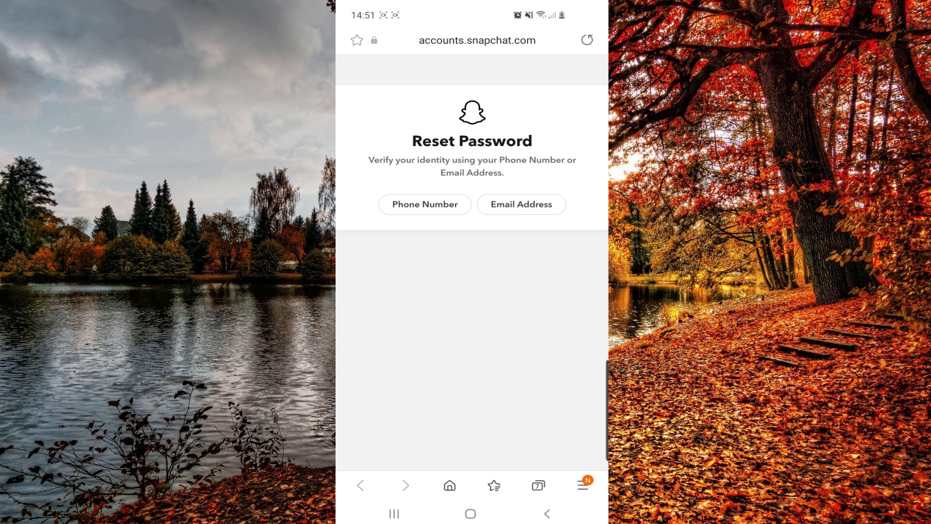
Step: Go back to the support thread and scroll toward tweet 3/3's support link
{"action": "left_click", "coordinate": [359, 40]}
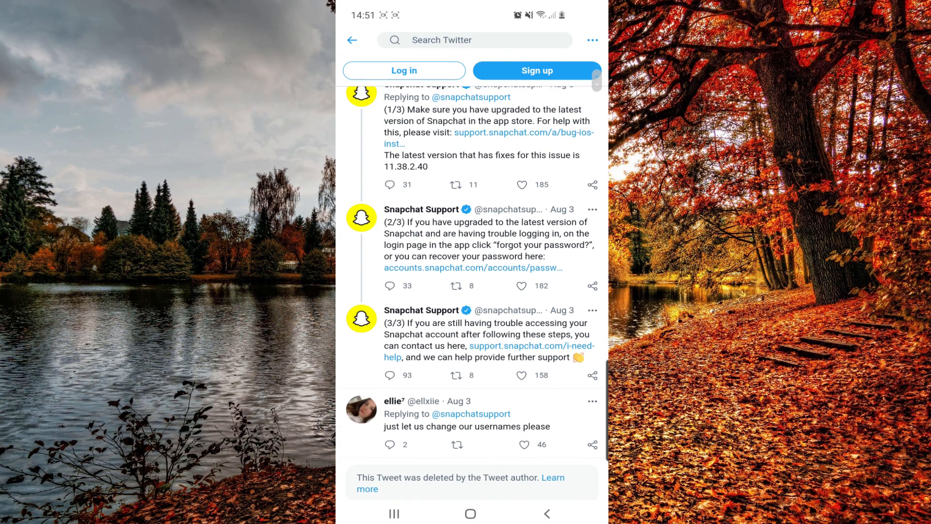
{"action": "scroll", "scroll_direction": "up", "scroll_amount": 3}
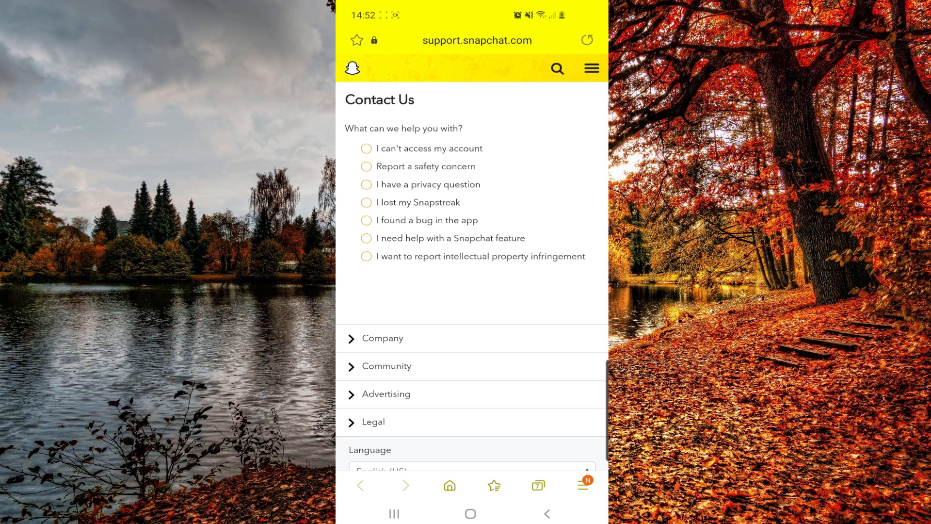
Step: Choose 'I can't access my account', specify the login problem, and read the advice
{"action": "left_click", "coordinate": [367, 148]}
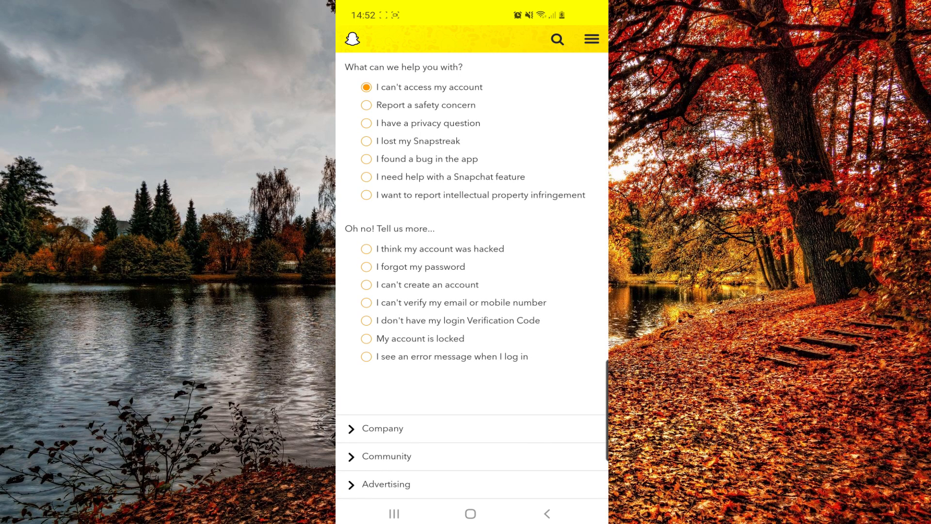
{"action": "left_click", "coordinate": [366, 267]}
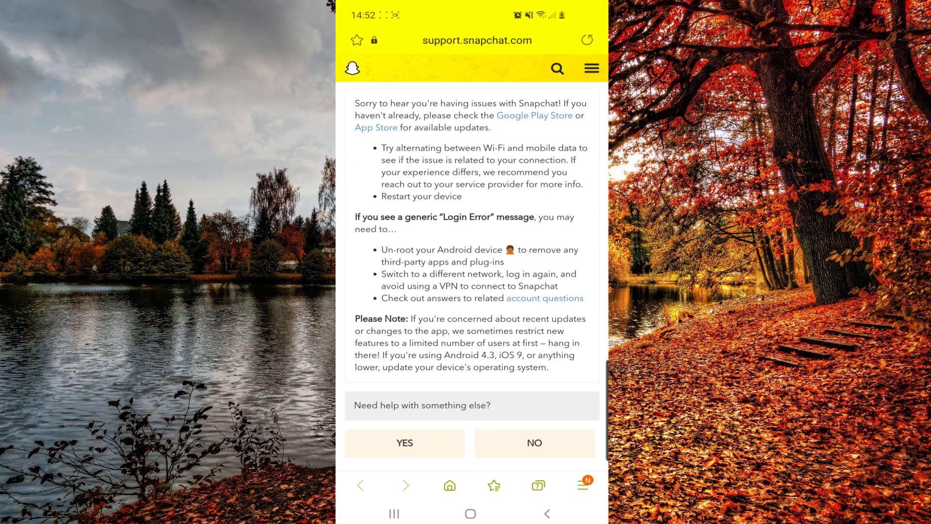
{"action": "scroll", "scroll_direction": "down", "scroll_amount": 3}
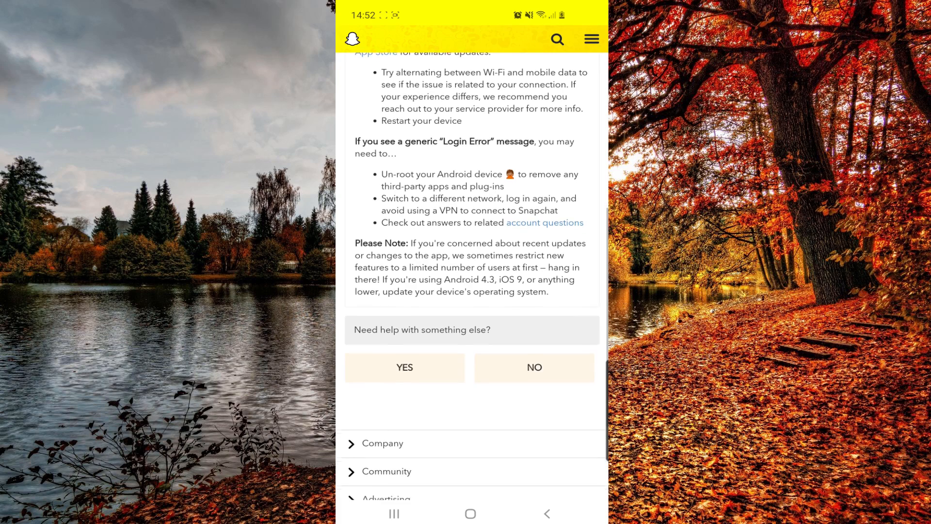
{"action": "scroll", "scroll_direction": "down", "scroll_amount": 3}
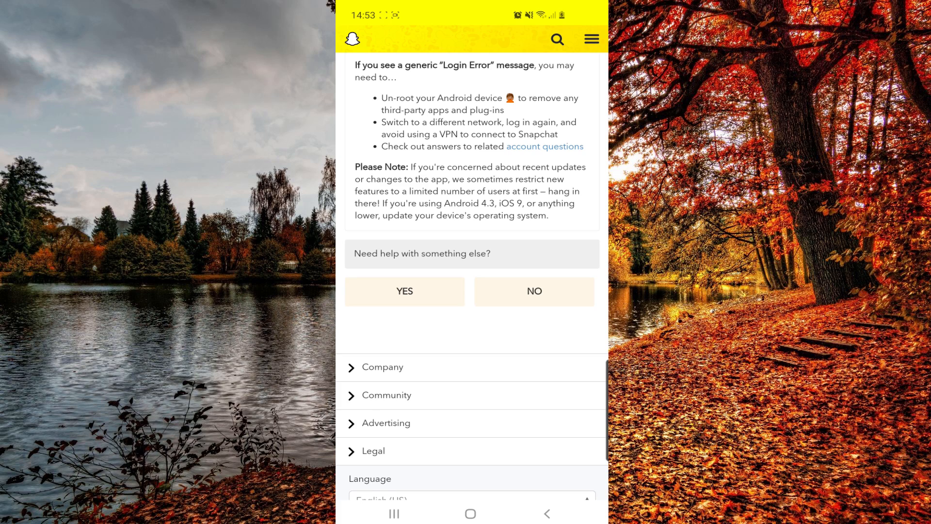
Step: Answer YES to needing more help and scroll through the contact form to SEND
{"action": "left_click", "coordinate": [404, 291]}
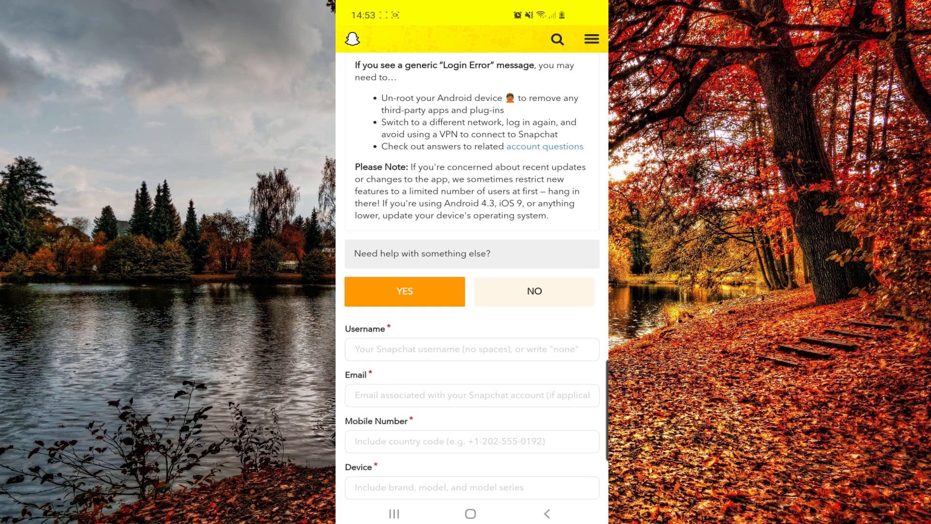
{"action": "scroll", "scroll_direction": "down", "scroll_amount": 3}
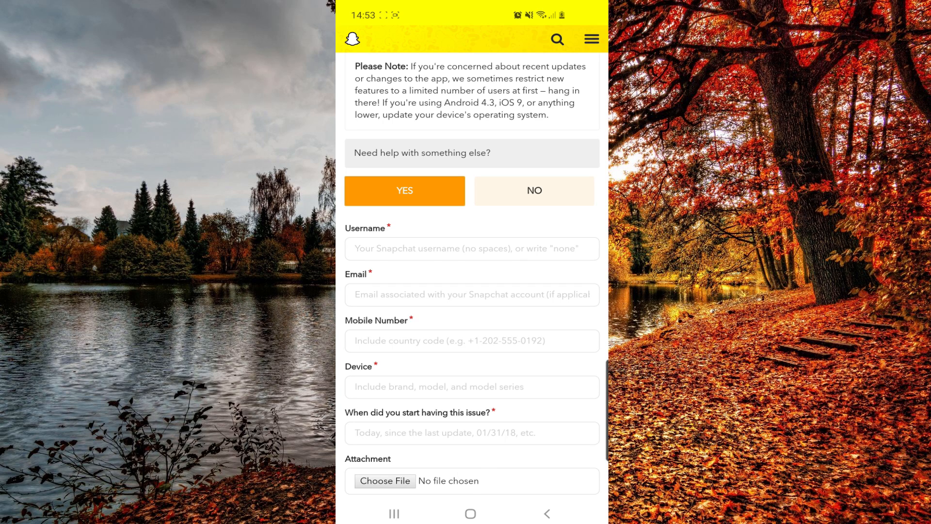
{"action": "scroll", "scroll_direction": "down", "scroll_amount": 3}
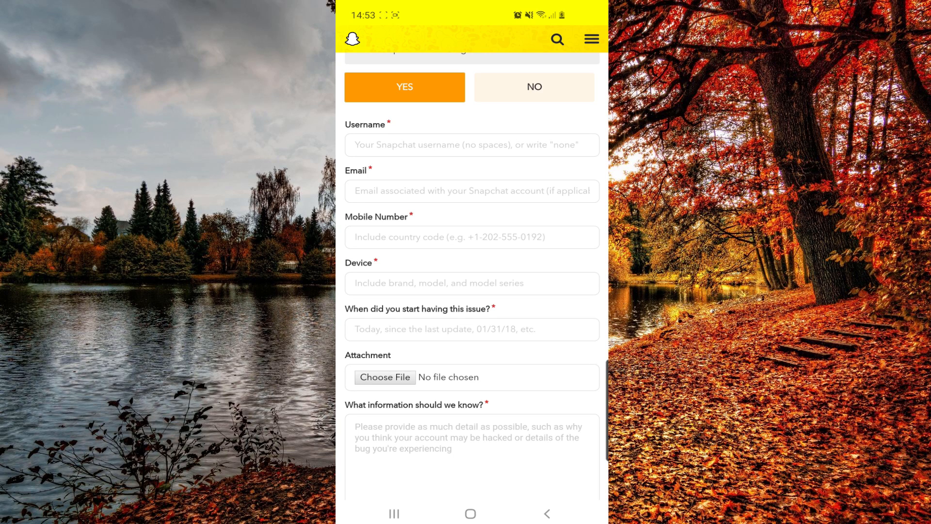
{"action": "scroll", "scroll_direction": "down", "scroll_amount": 3}
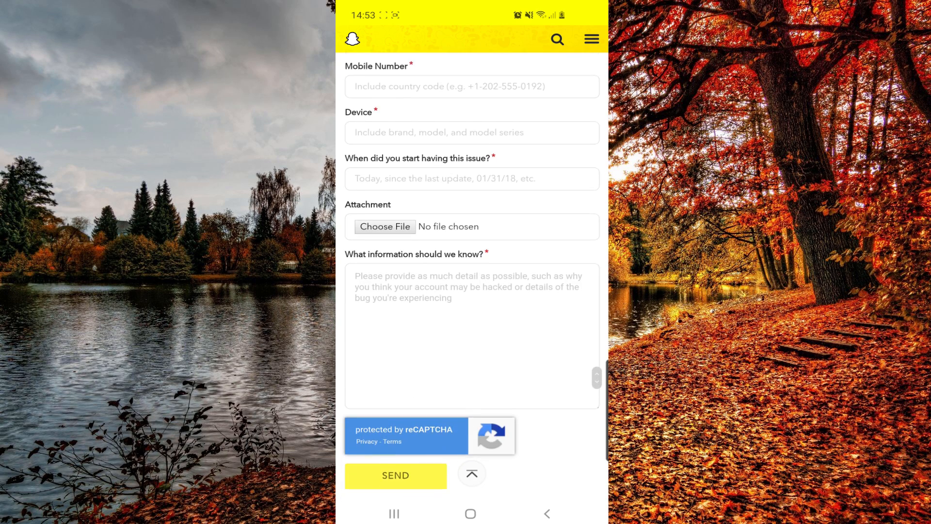
{"action": "scroll", "scroll_direction": "up", "scroll_amount": 3}
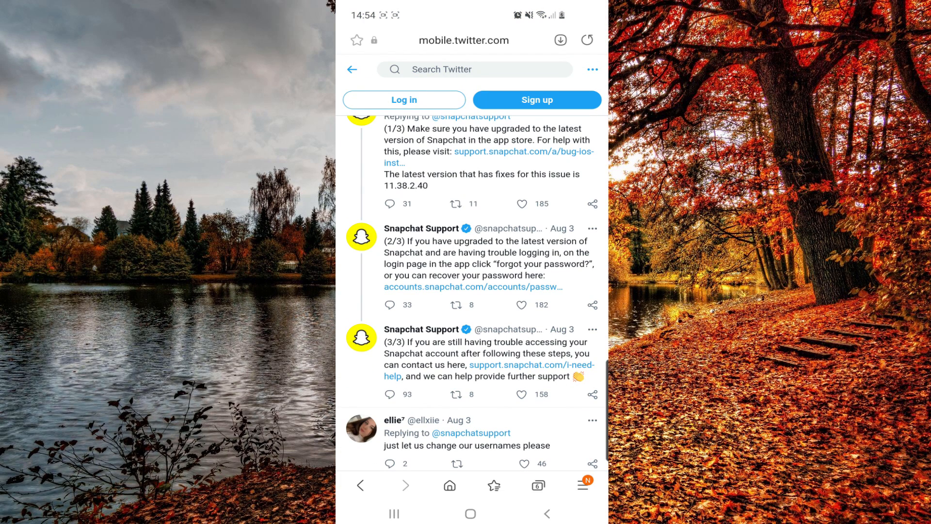
Step: Switch to the Google results tab and open 'My Account is Locked - Snapchat Support'
{"action": "left_click", "coordinate": [537, 485]}
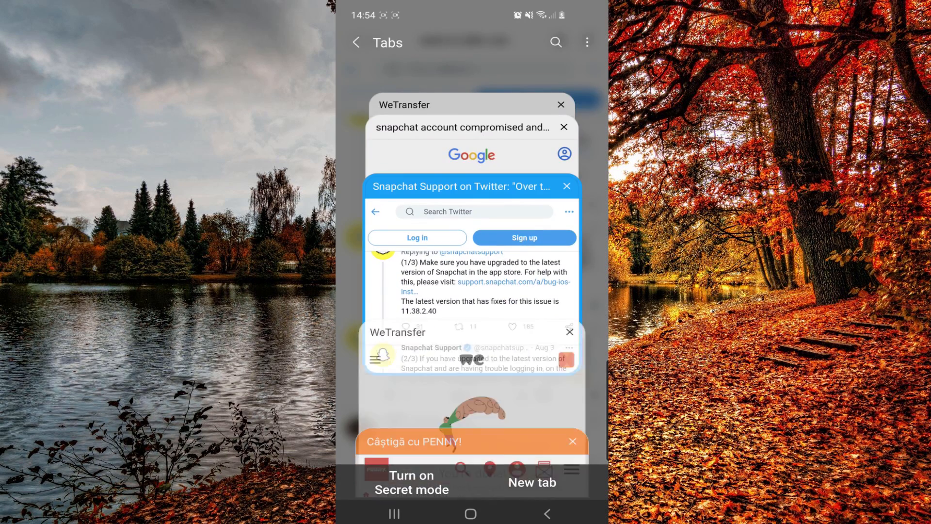
{"action": "left_click", "coordinate": [464, 128]}
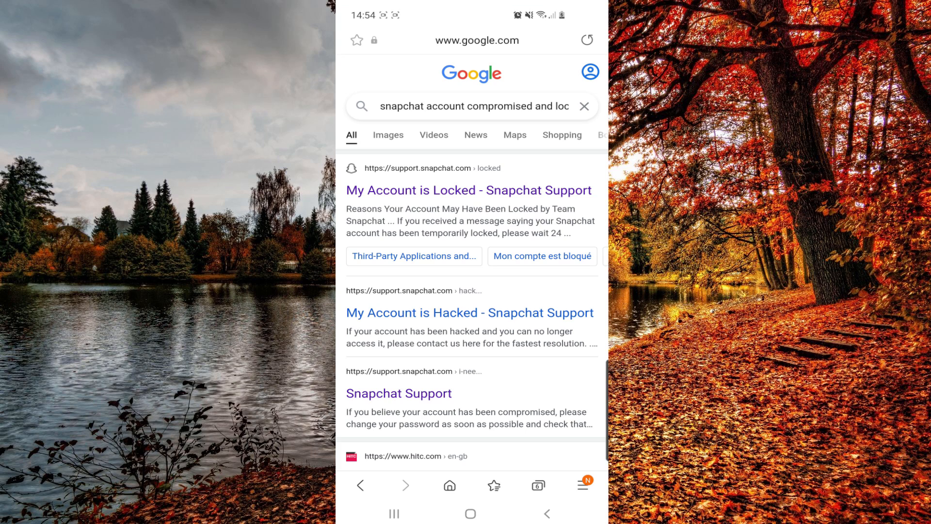
{"action": "left_click", "coordinate": [469, 190]}
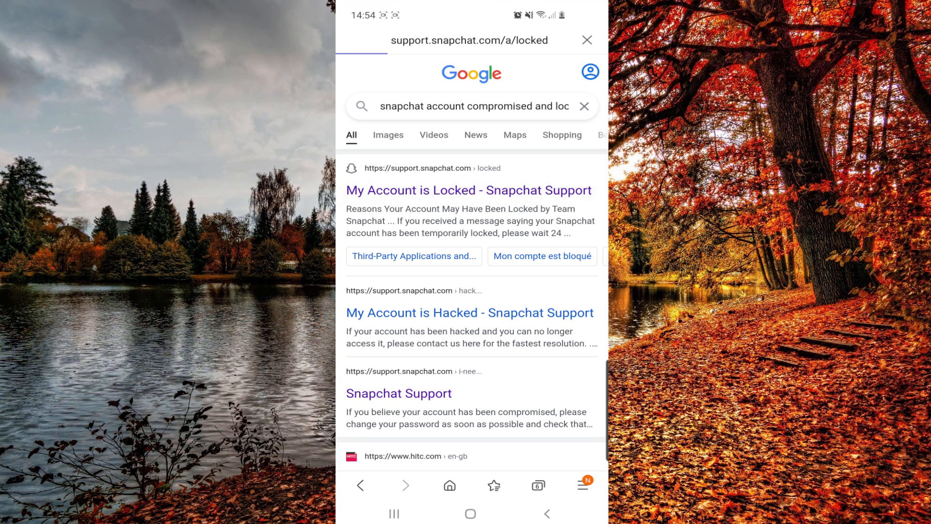
Step: Scroll the locked-account article down to the Username, Email, Mobile Number and details fields
{"action": "left_click", "coordinate": [468, 190]}
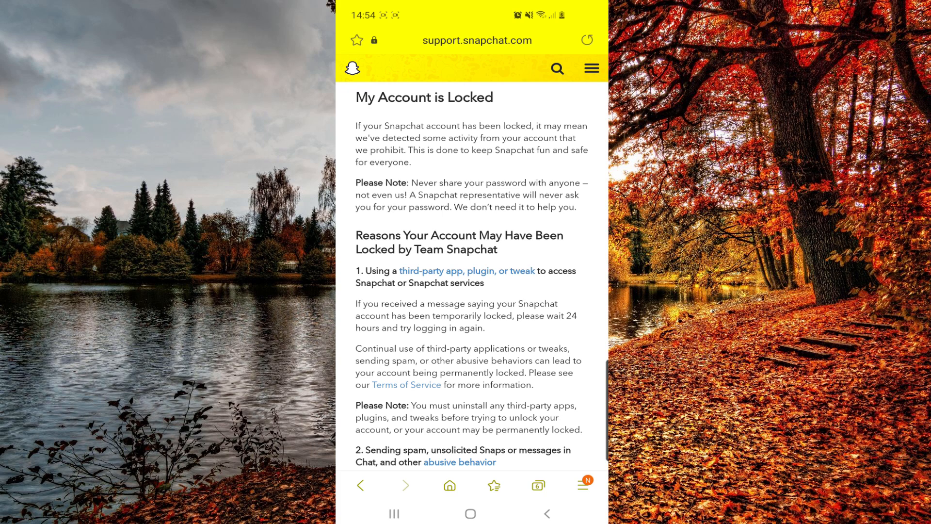
{"action": "scroll", "scroll_direction": "down", "scroll_amount": 3}
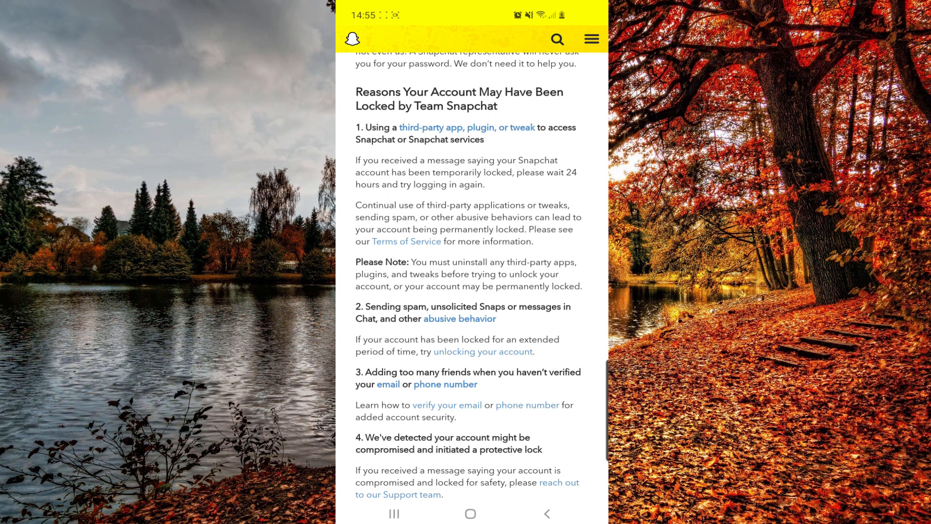
{"action": "scroll", "scroll_direction": "down", "scroll_amount": 3}
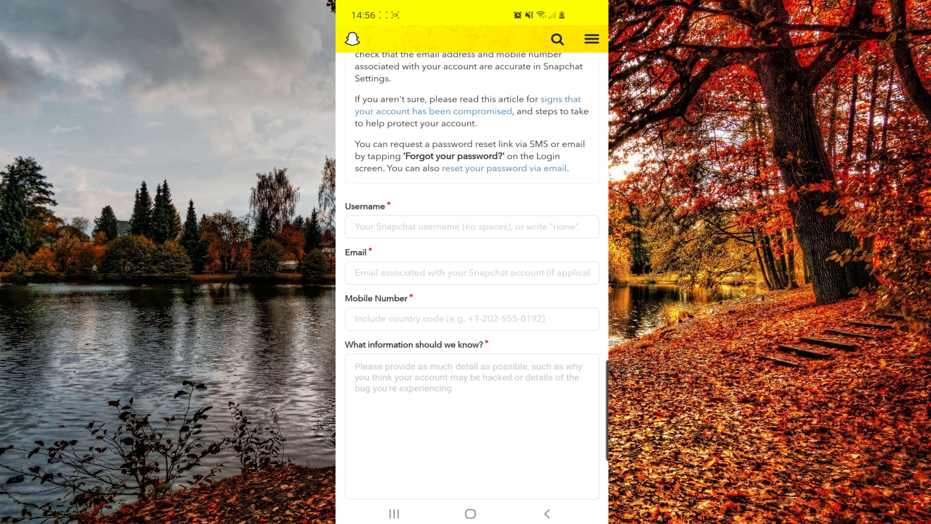
Step: Scroll the form to SEND and back, then go to the home screen
{"action": "scroll", "scroll_direction": "down", "scroll_amount": 3}
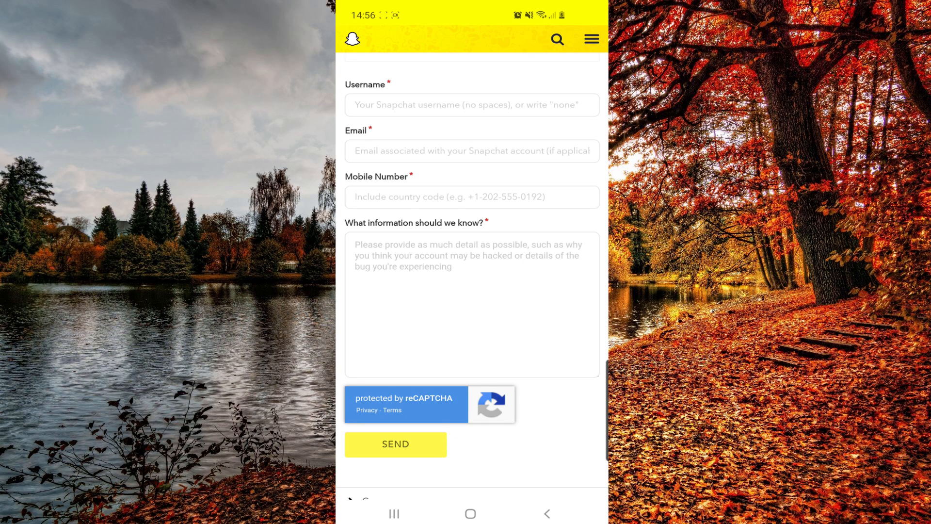
{"action": "scroll", "scroll_direction": "up", "scroll_amount": 3}
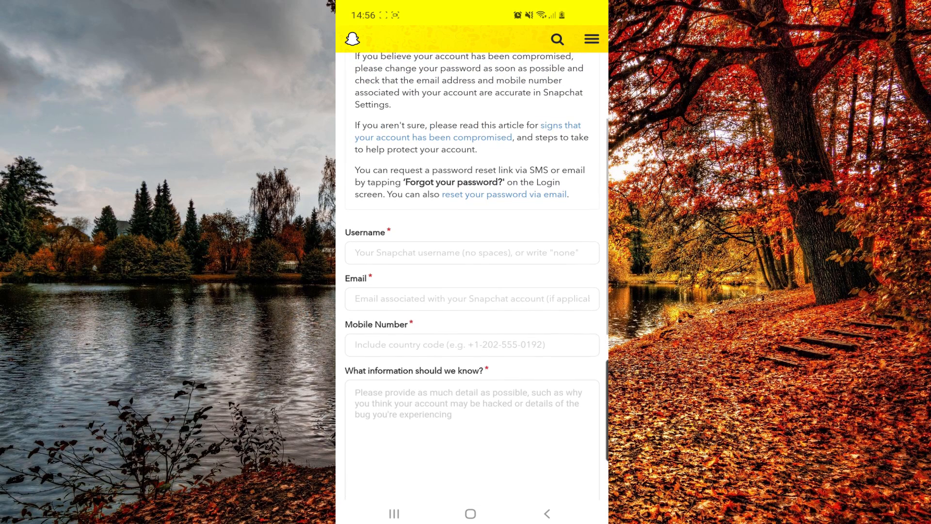
{"action": "left_click", "coordinate": [470, 513]}
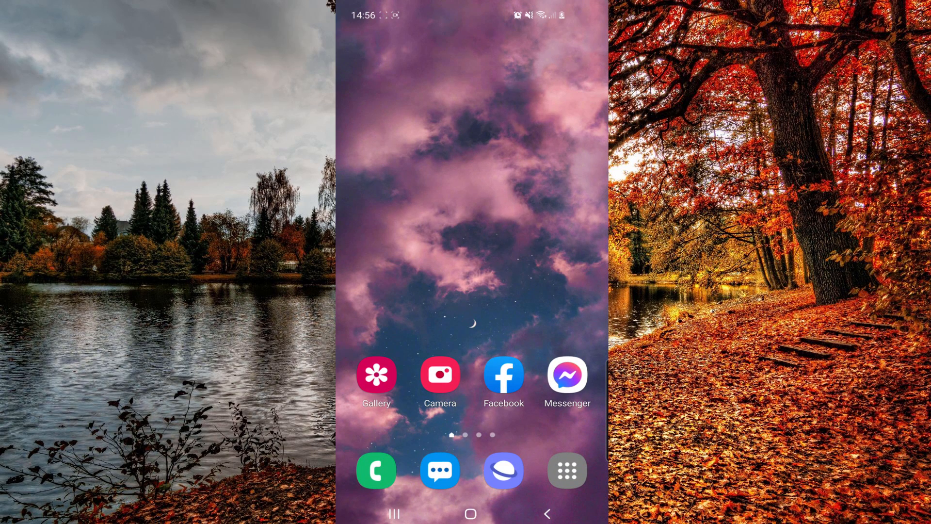